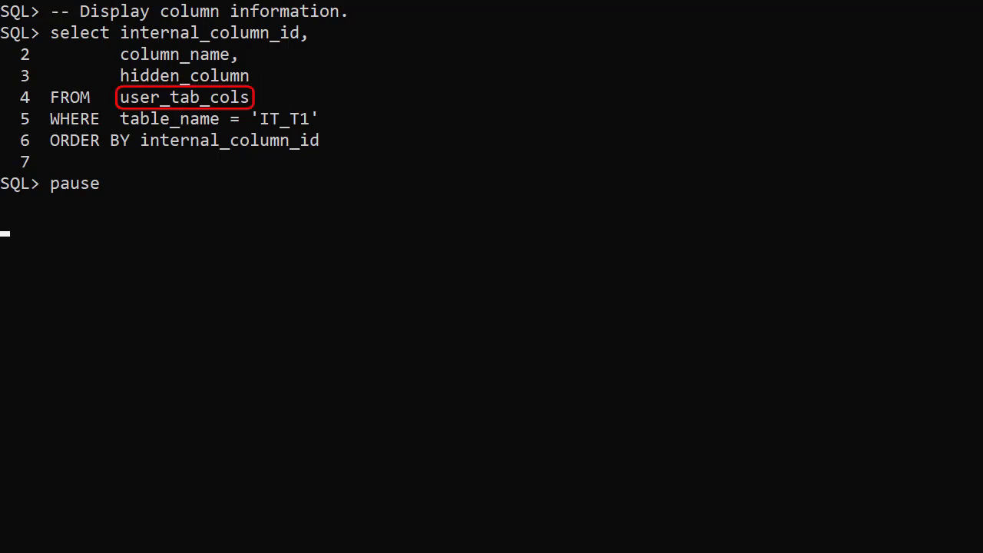
# Continue the script past the pause after listing IT_T1's column IDs, names and hidden flags
pyautogui.press('Return')
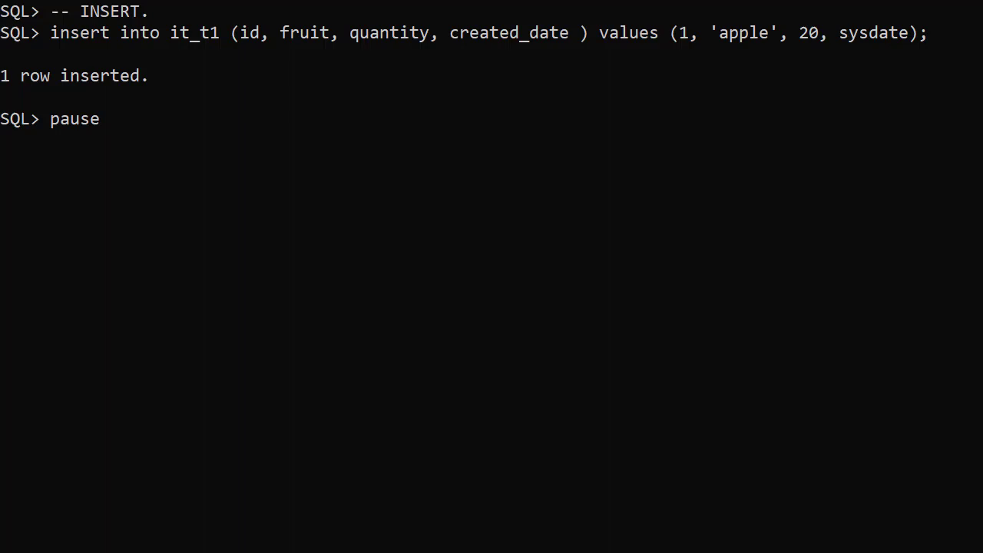
pyautogui.press('Enter')
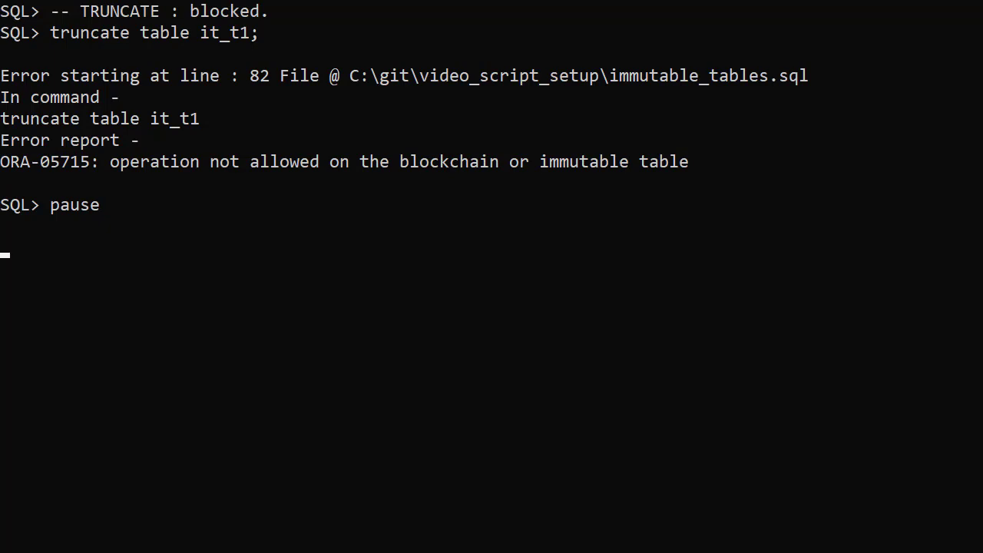
# Continue past the ORA-05715 truncate error so fruit is altered to varchar2(25)
pyautogui.press('Enter')
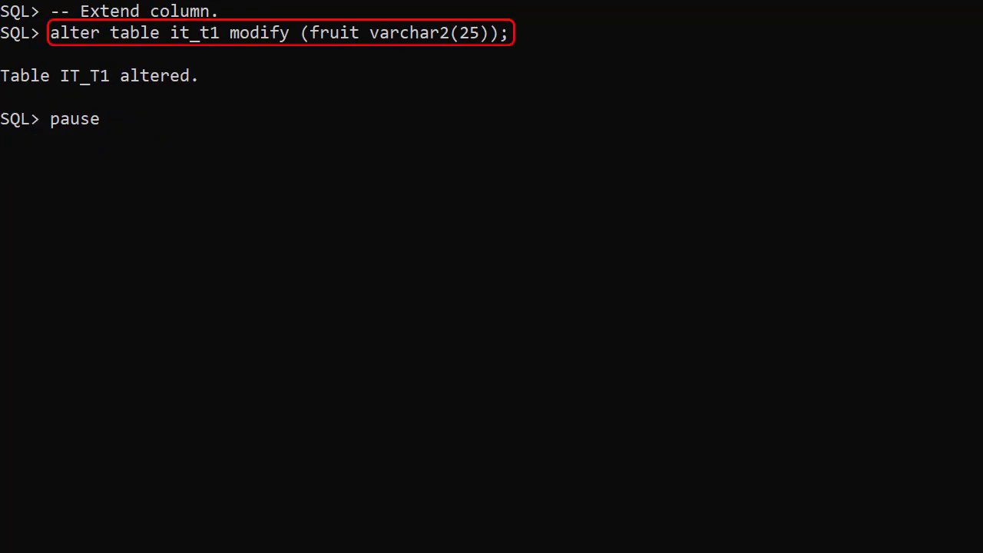